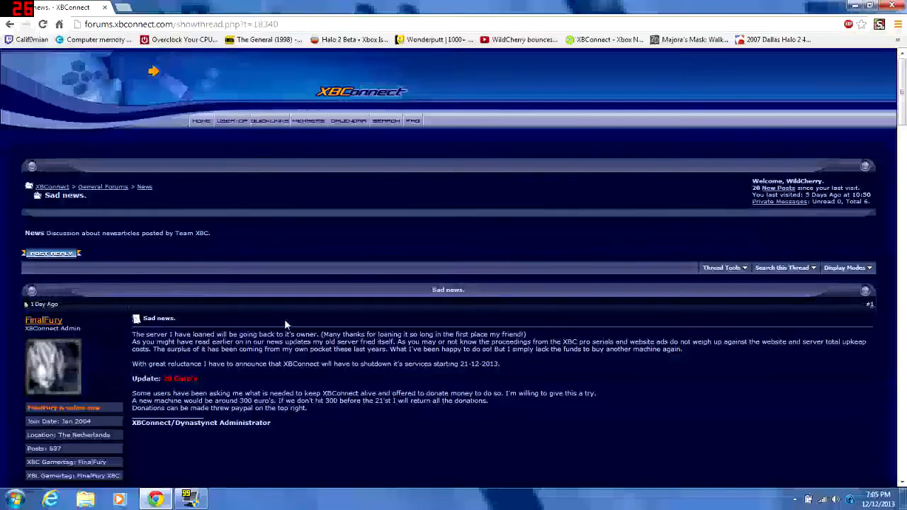
Read through the Sad news shutdown post, then use the Donate button to reach the PayPal checkout
scroll("down", 3)
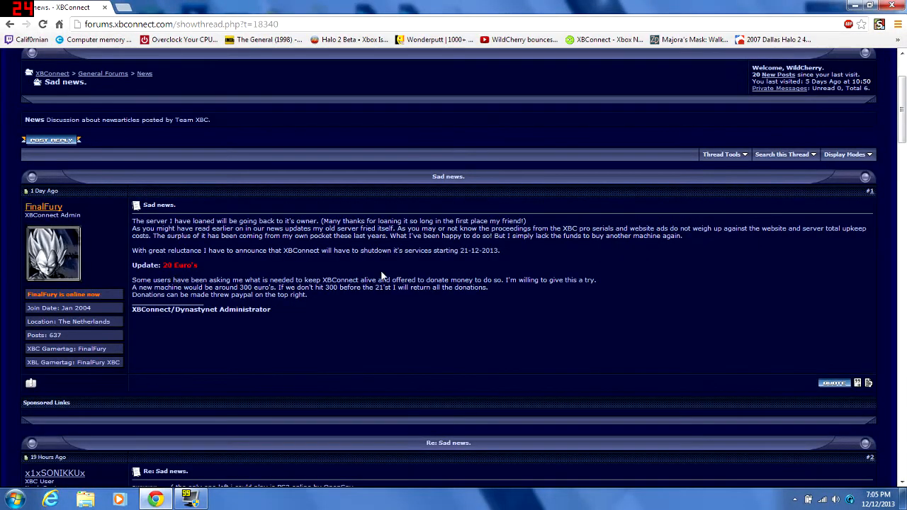
scroll("down", 3)
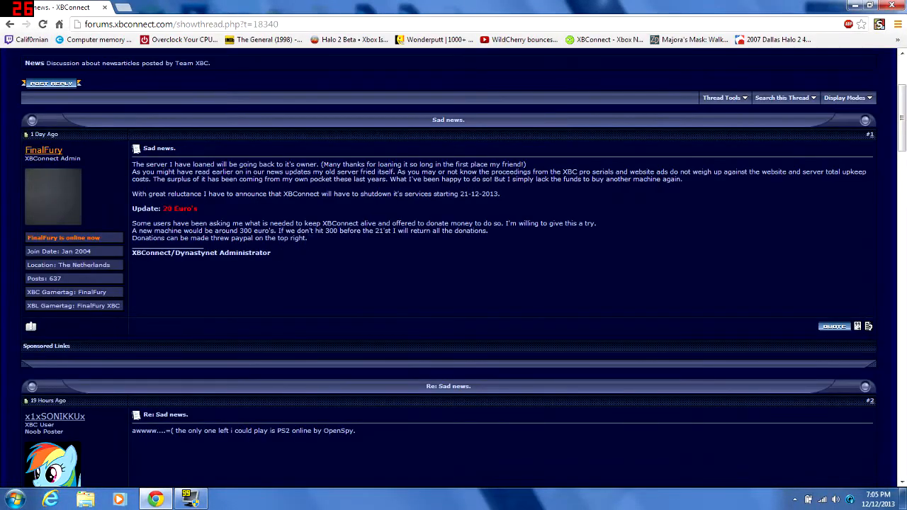
mouse_move(338, 254)
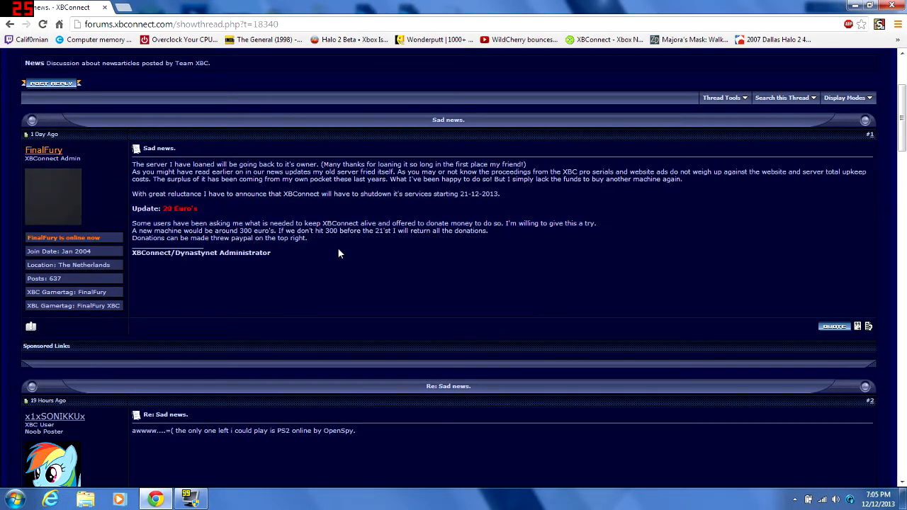
mouse_move(325, 254)
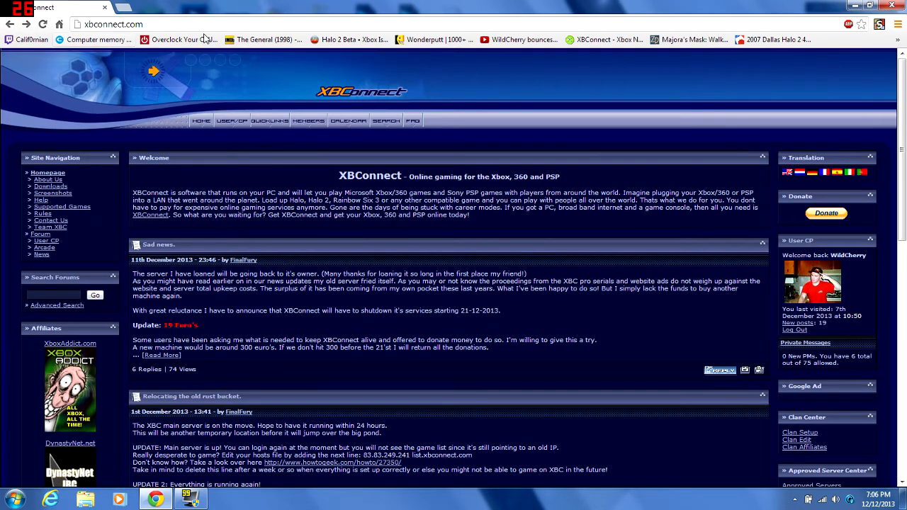
mouse_move(815, 218)
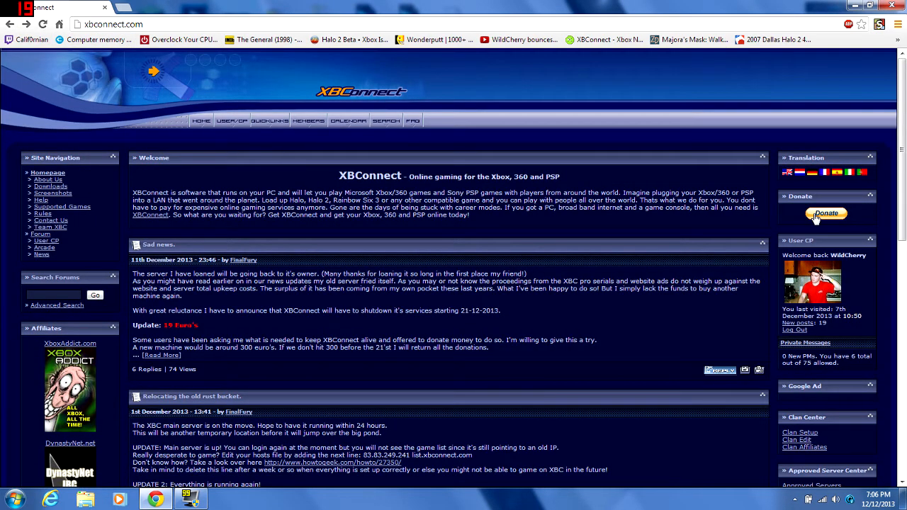
left_click(826, 213)
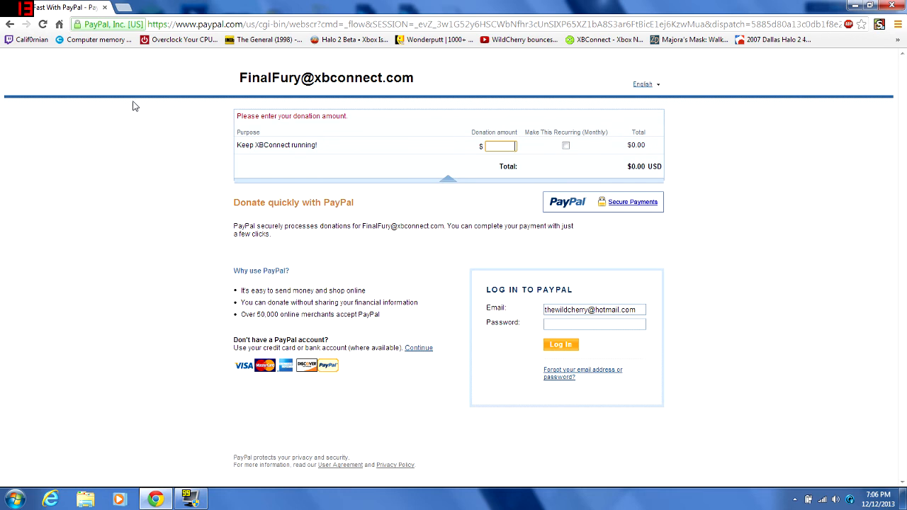
mouse_move(187, 145)
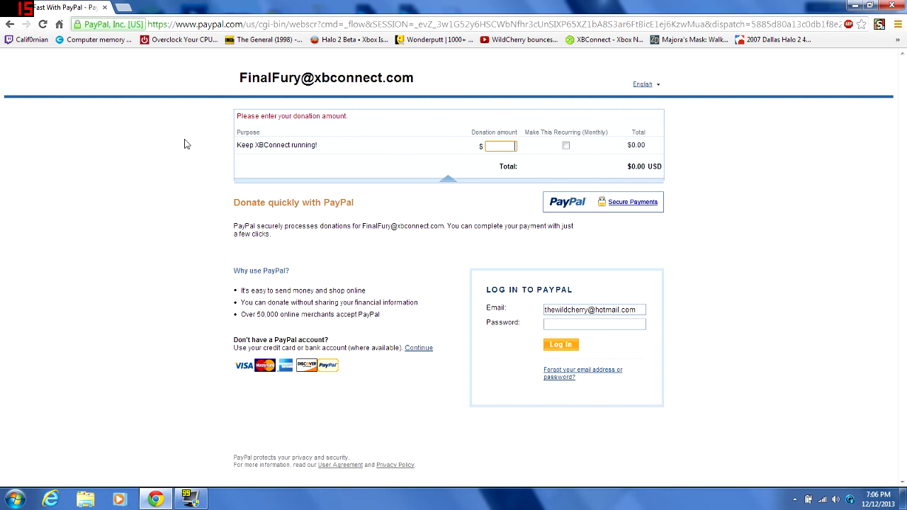